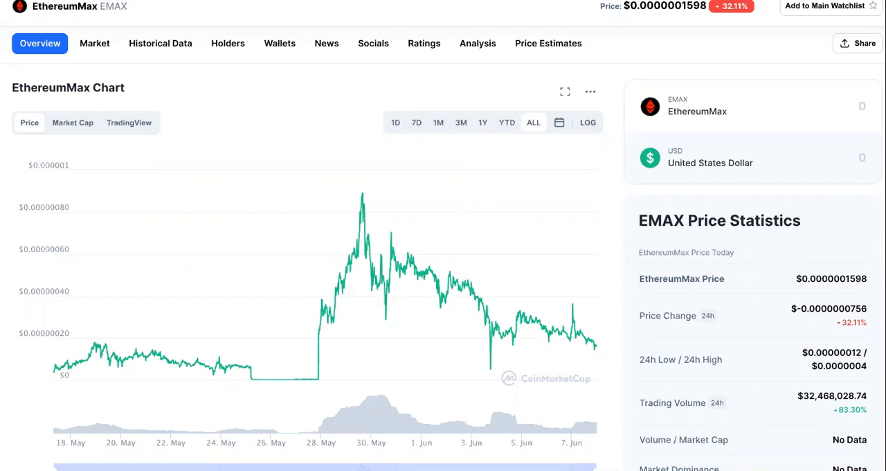
Scroll the EthereumMax page past the price chart to the EMAX Price Live Data description.
scroll(down, 3)
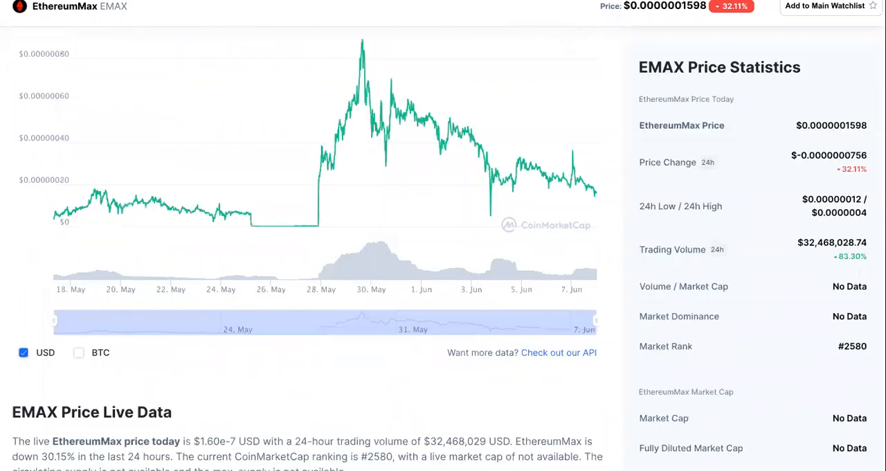
scroll(down, 3)
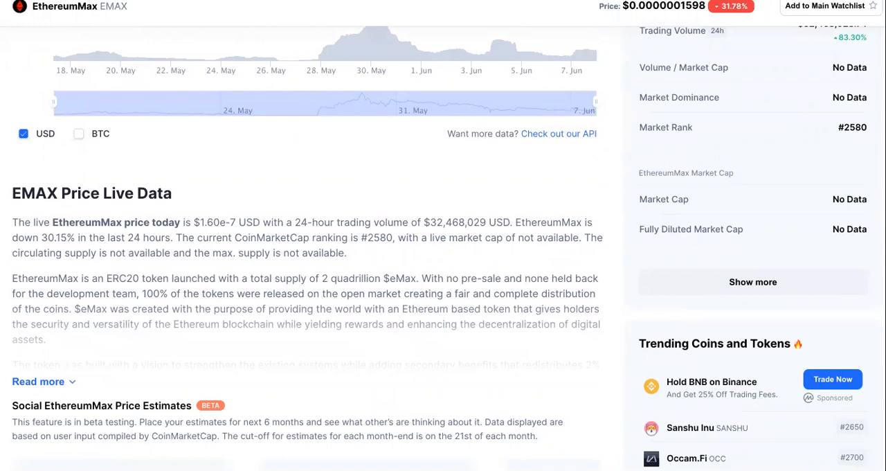
scroll(down, 3)
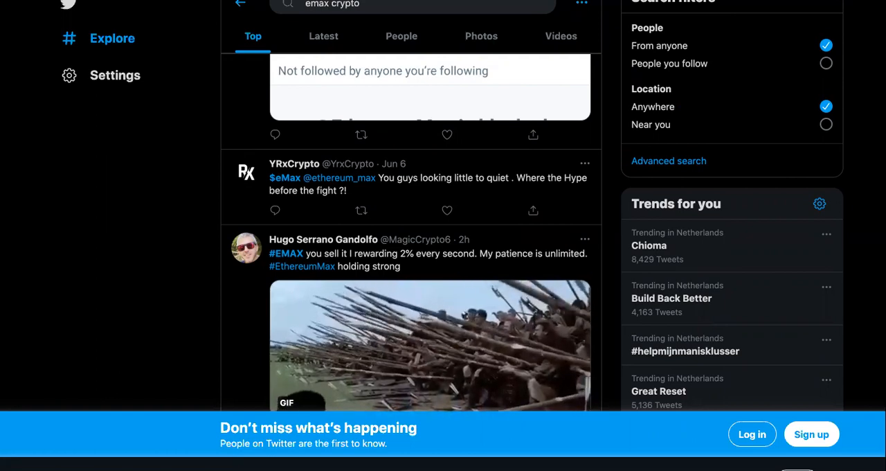
Scroll through the first 'emax crypto' Top results tweets about EthereumMax.
scroll(down, 3)
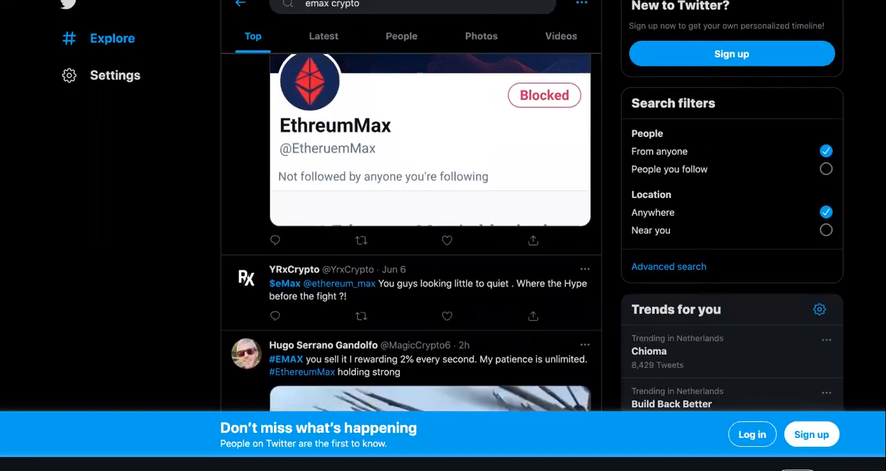
scroll(down, 3)
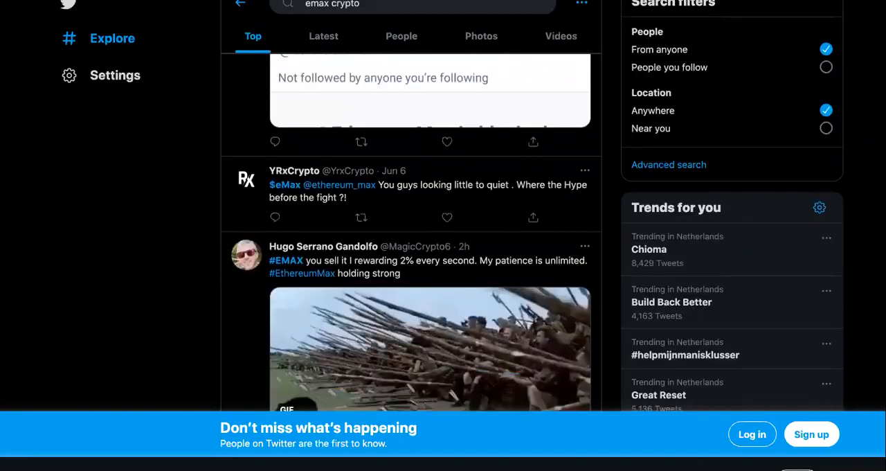
scroll(down, 3)
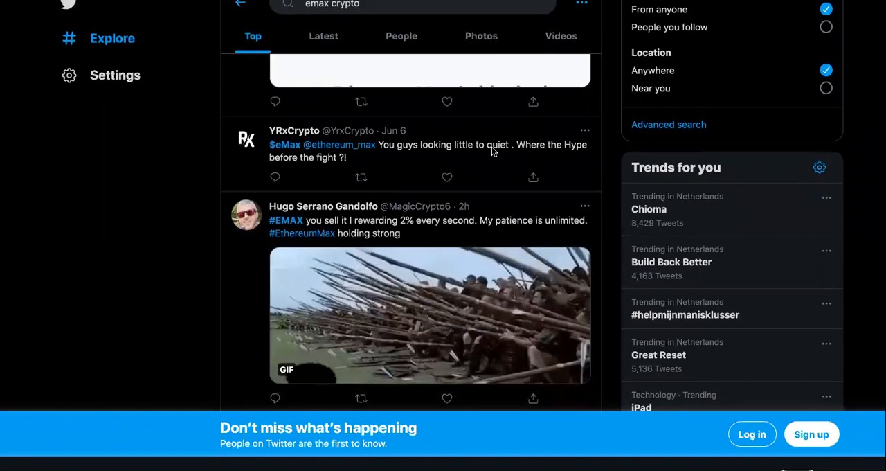
mouse_move(358, 151)
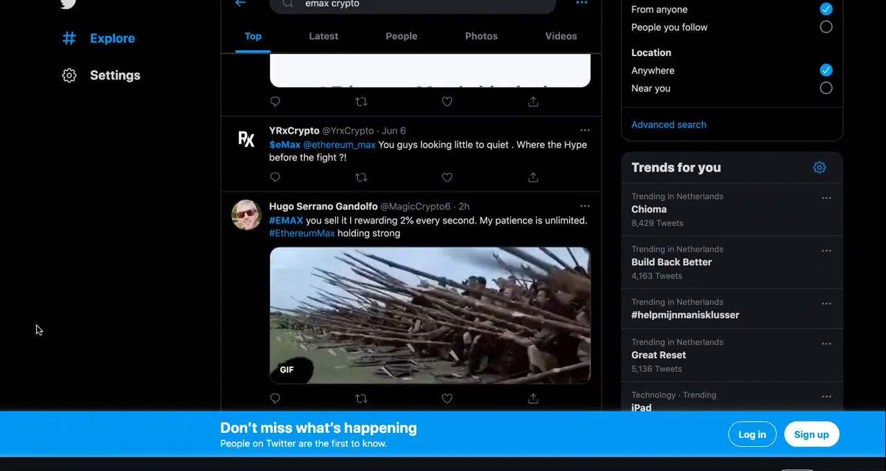
scroll(down, 3)
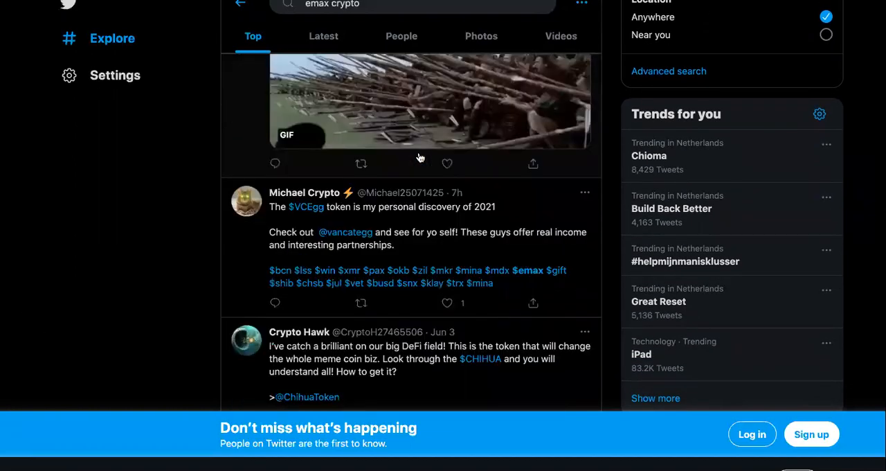
Keep scrolling the EMAX tweets down to the Floyd Mayweather conference post.
scroll(down, 3)
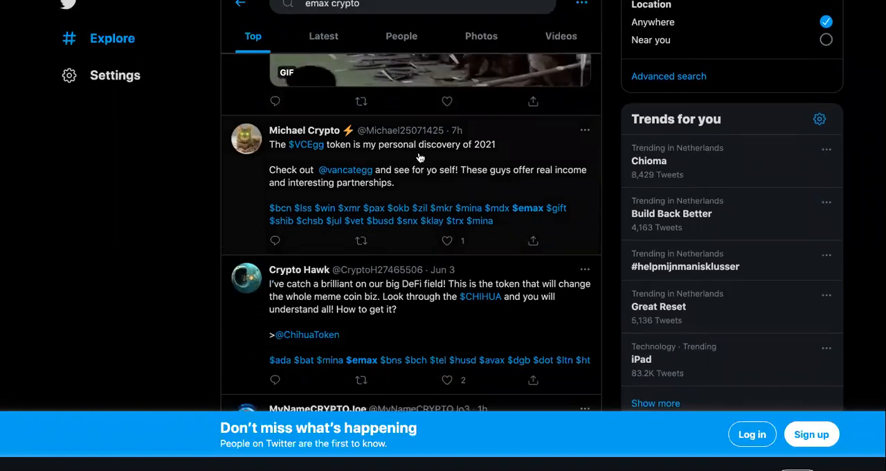
scroll(down, 3)
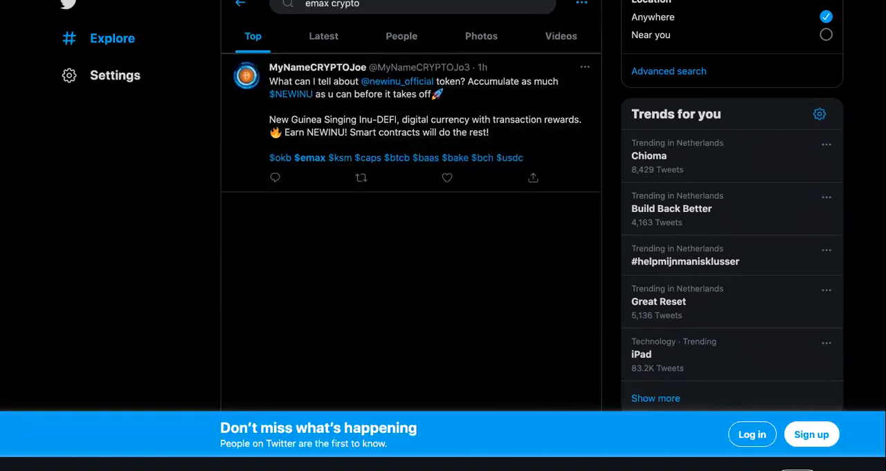
scroll(down, 3)
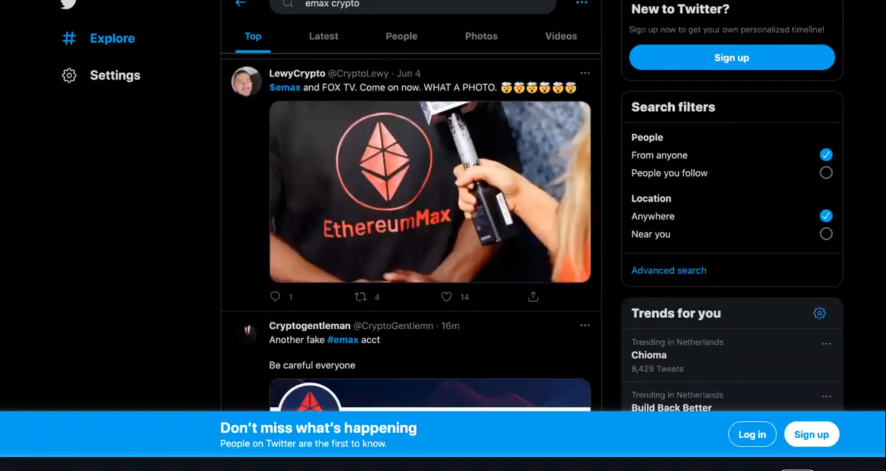
scroll(down, 3)
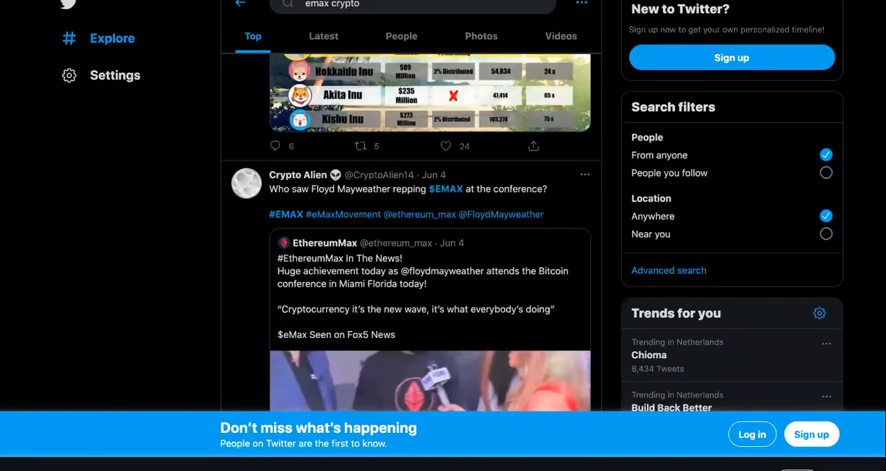
scroll(down, 3)
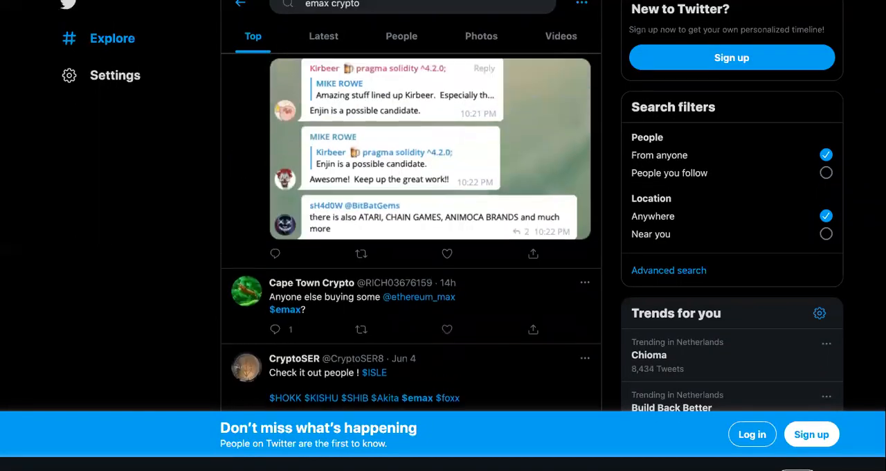
scroll(down, 3)
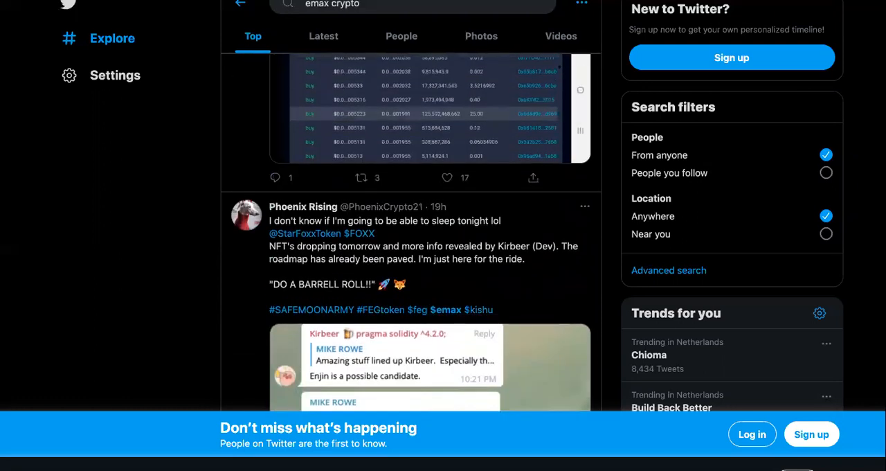
scroll(down, 3)
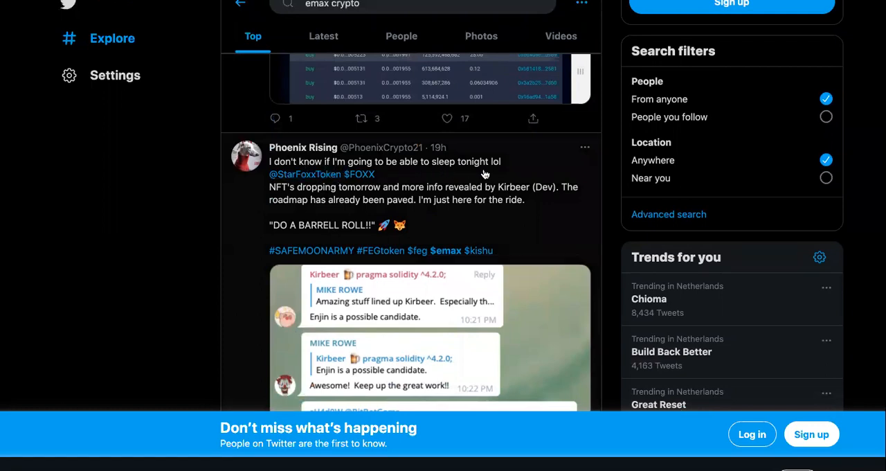
scroll(down, 3)
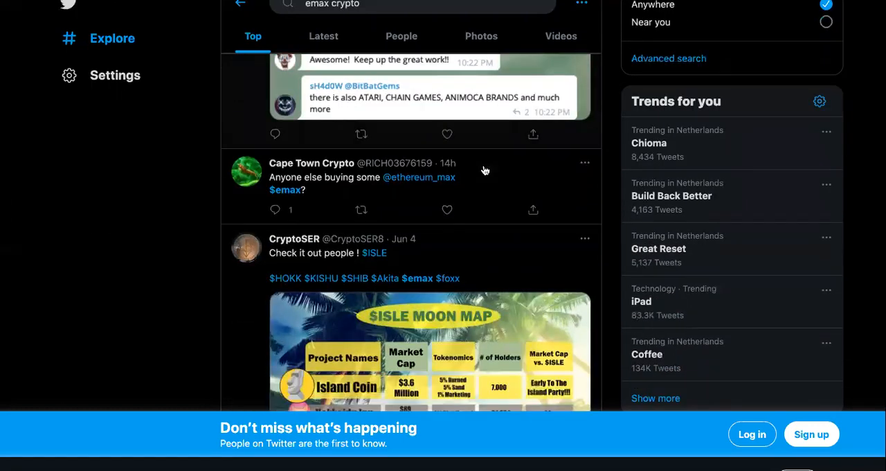
scroll(down, 3)
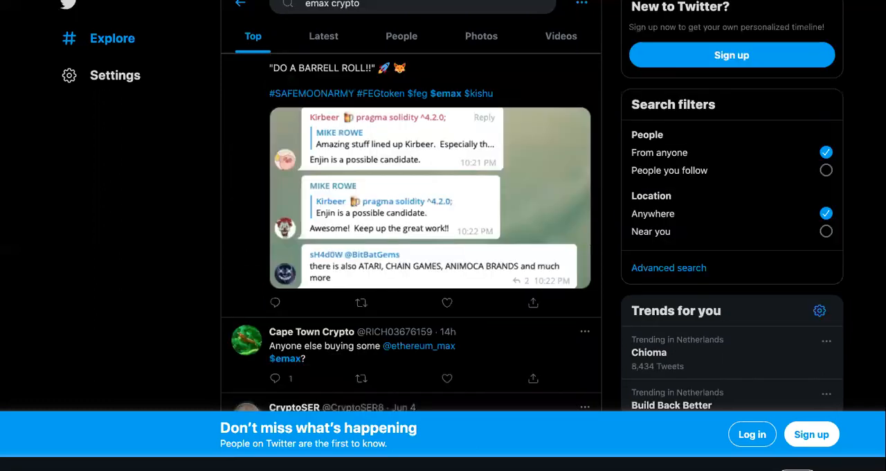
scroll(down, 3)
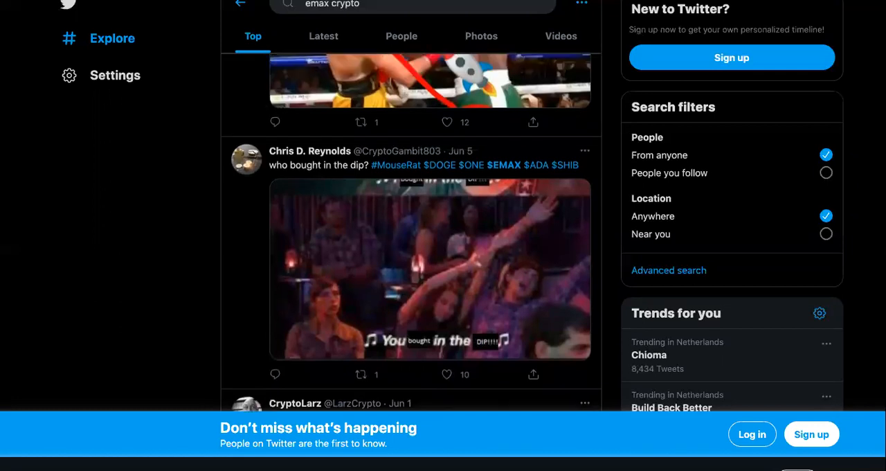
scroll(down, 3)
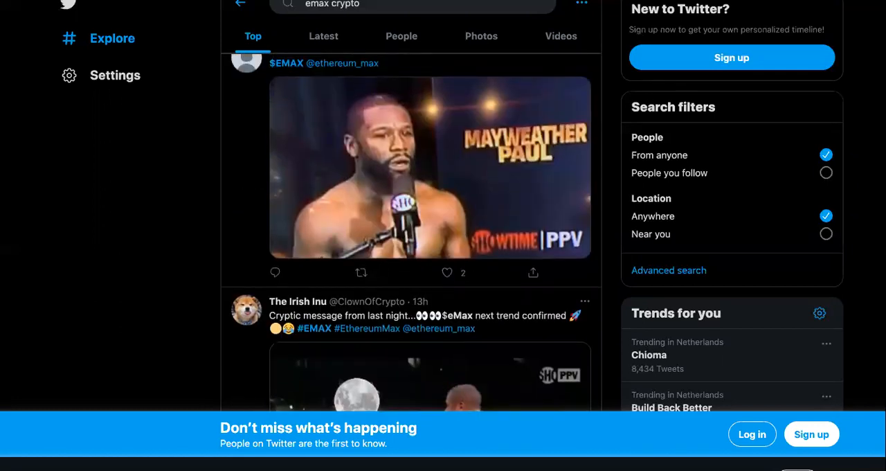
scroll(down, 3)
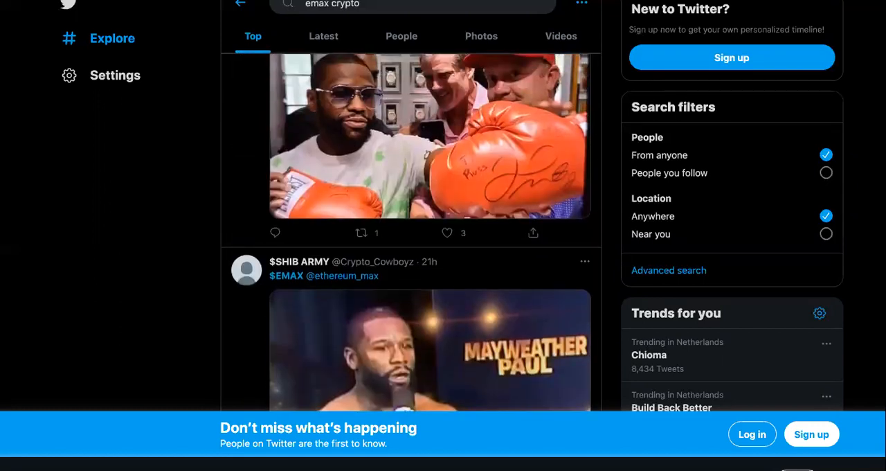
scroll(down, 3)
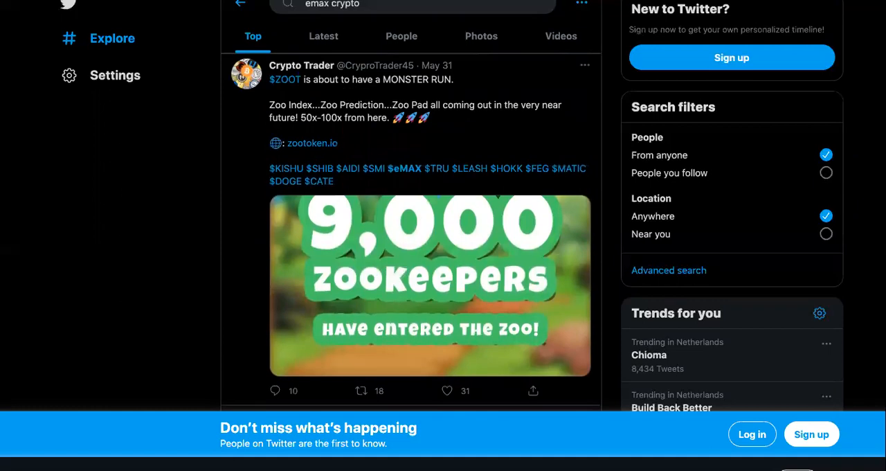
scroll(down, 3)
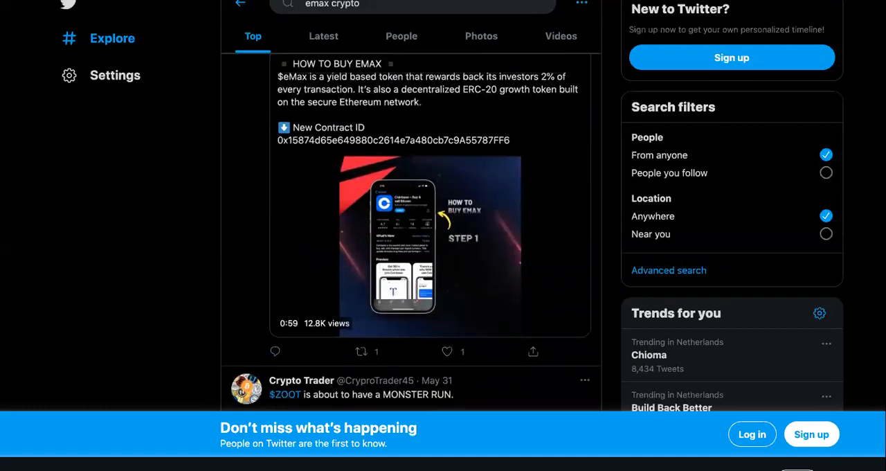
scroll(down, 3)
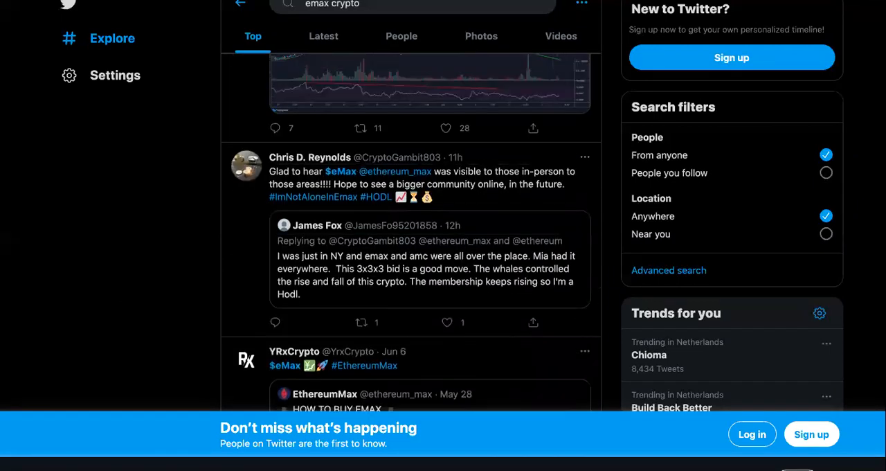
scroll(down, 3)
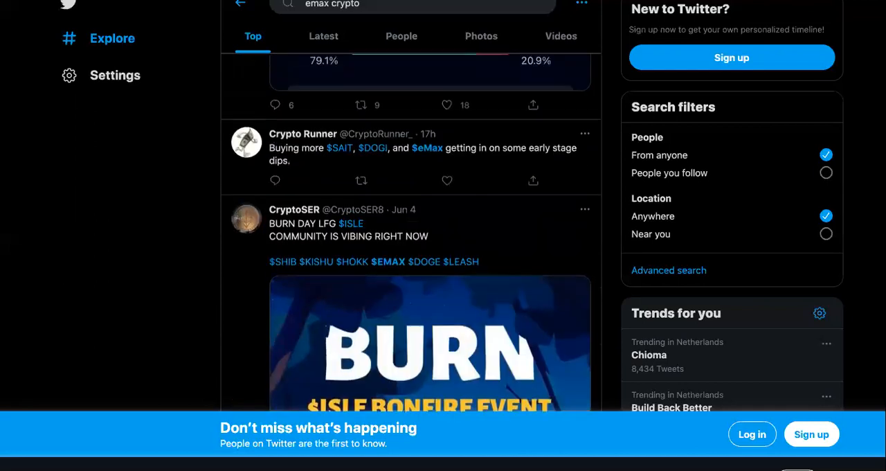
scroll(down, 3)
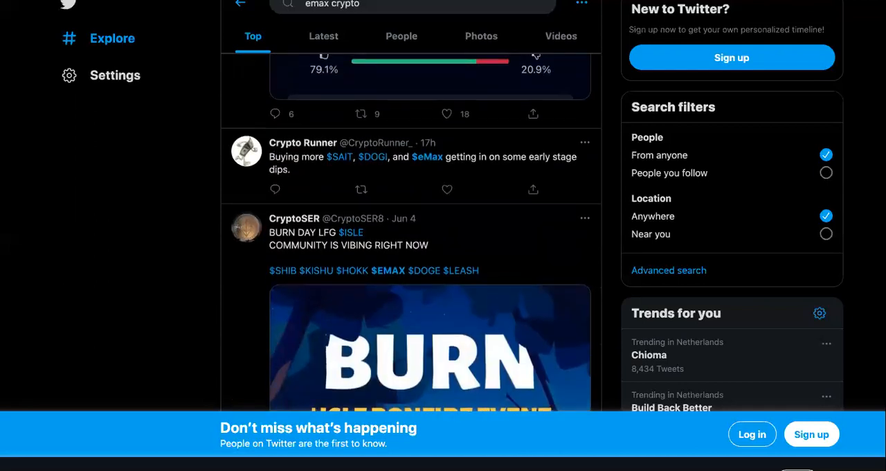
scroll(down, 3)
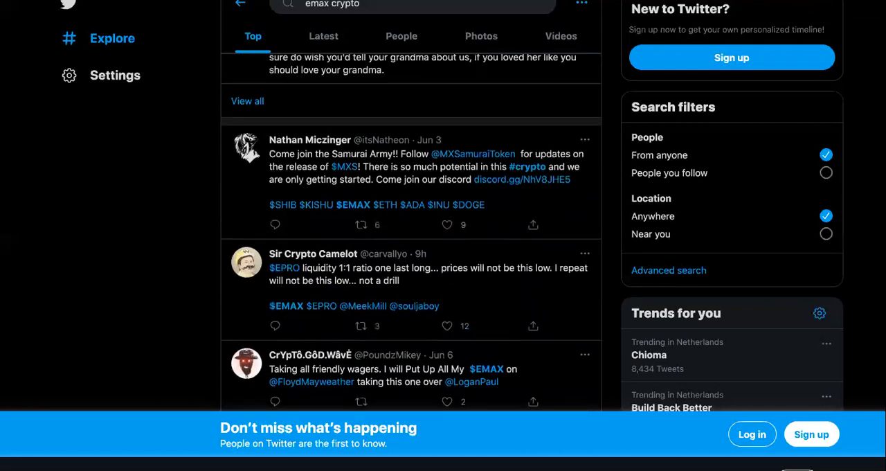
scroll(down, 3)
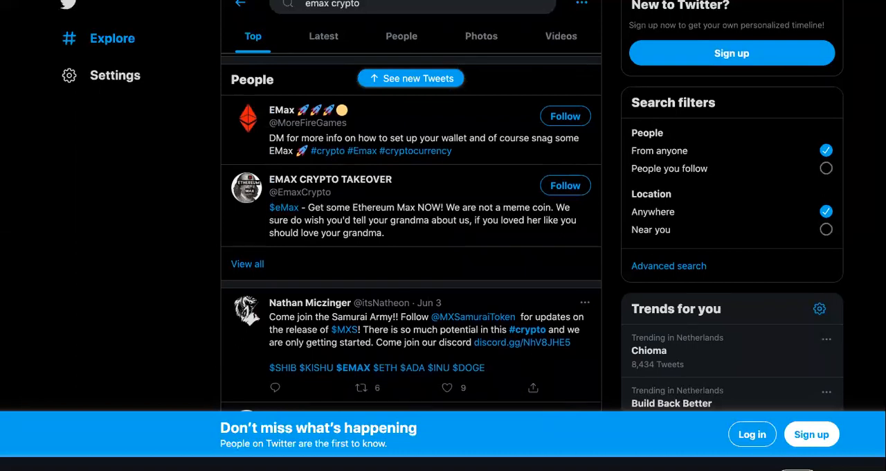
scroll(down, 3)
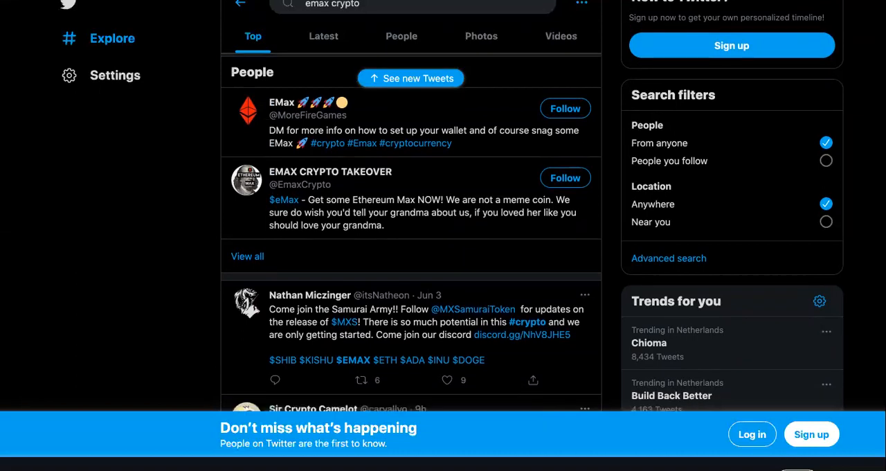
scroll(down, 3)
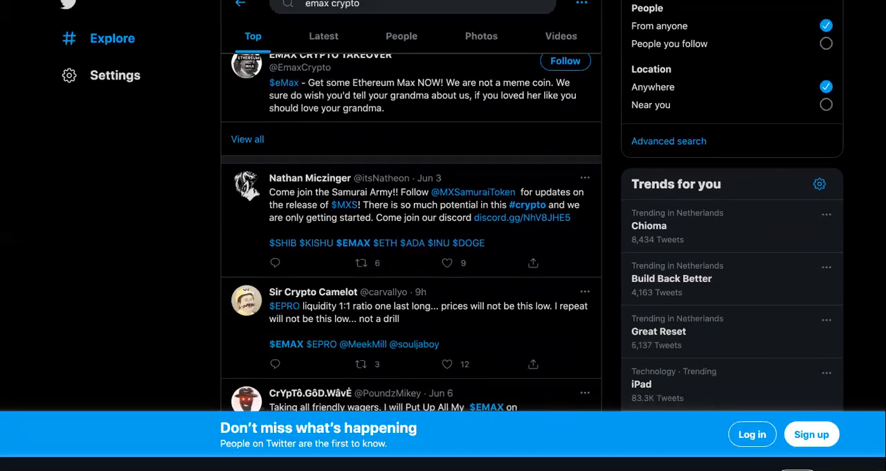
scroll(down, 3)
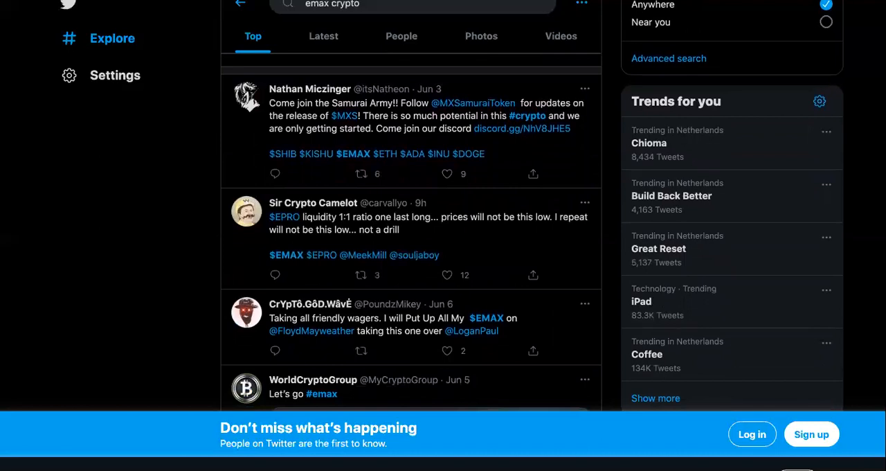
scroll(down, 3)
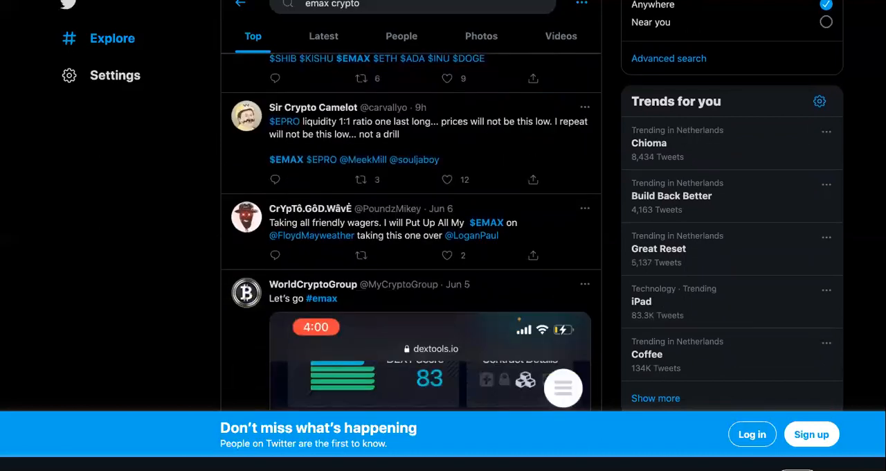
scroll(down, 3)
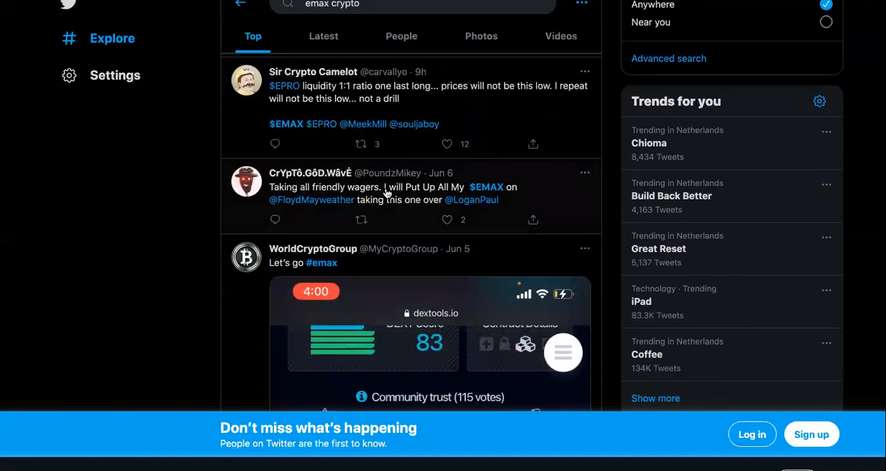
mouse_move(526, 199)
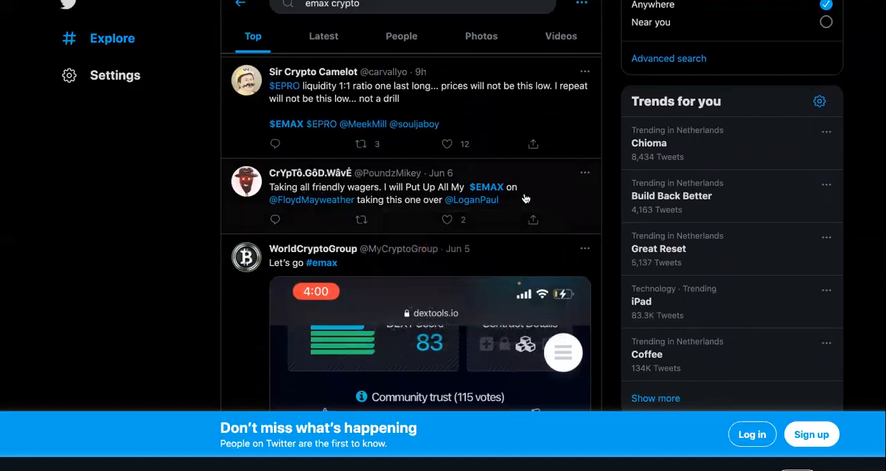
mouse_move(422, 211)
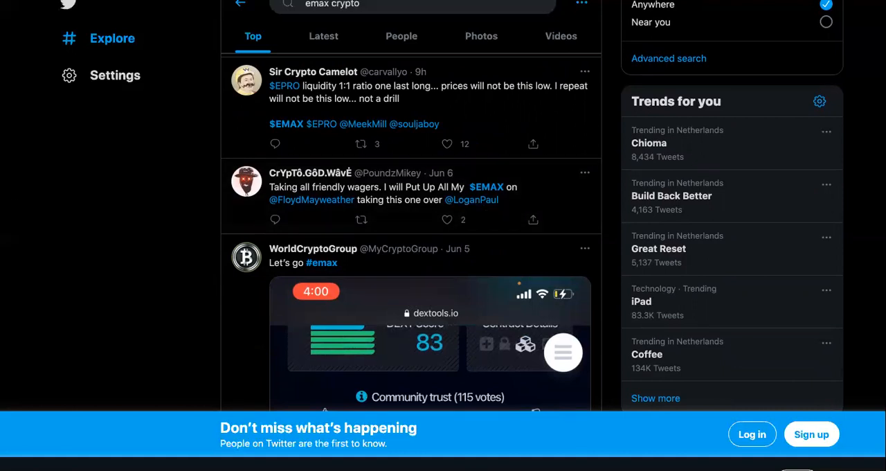
scroll(down, 3)
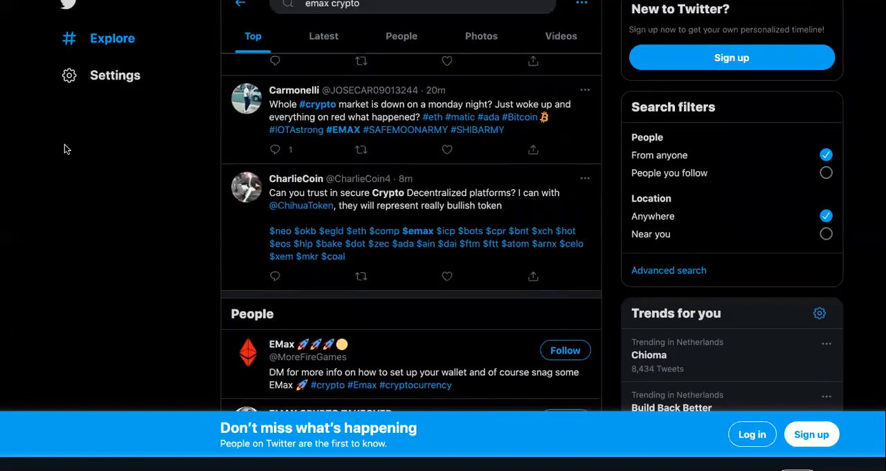
scroll(down, 3)
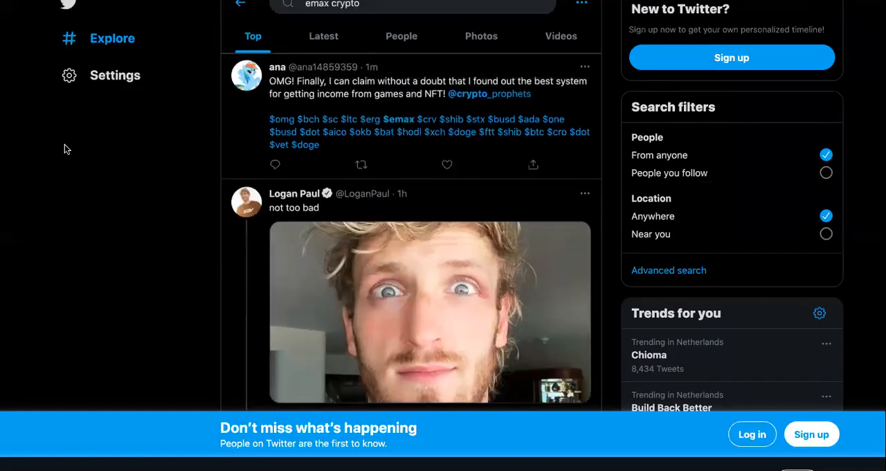
scroll(down, 3)
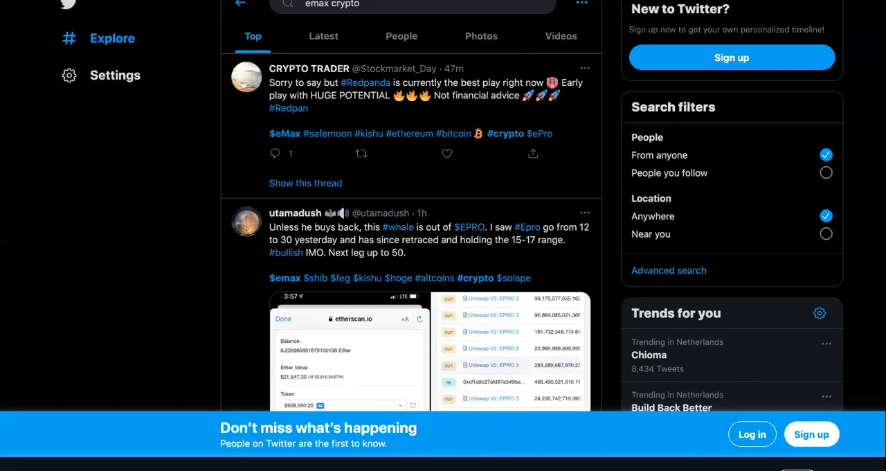
scroll(down, 3)
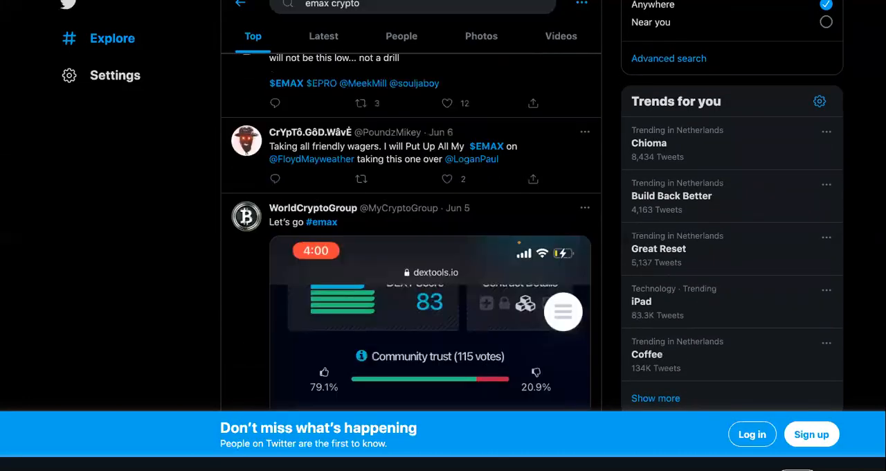
scroll(down, 3)
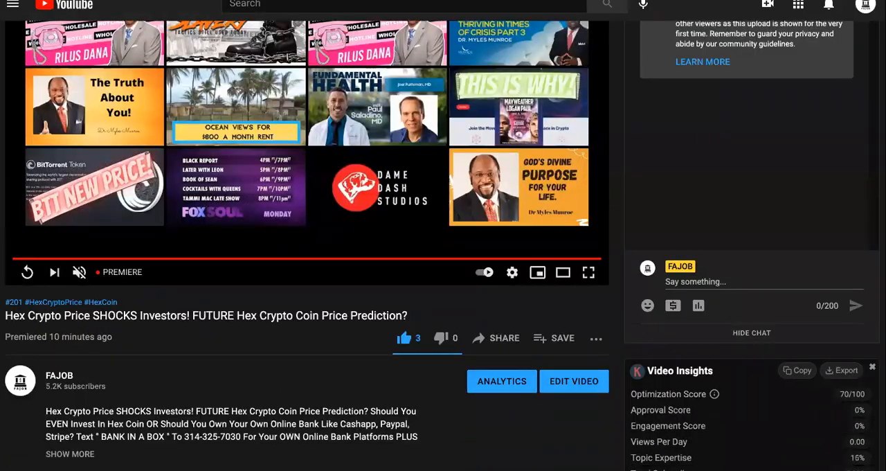
scroll(down, 3)
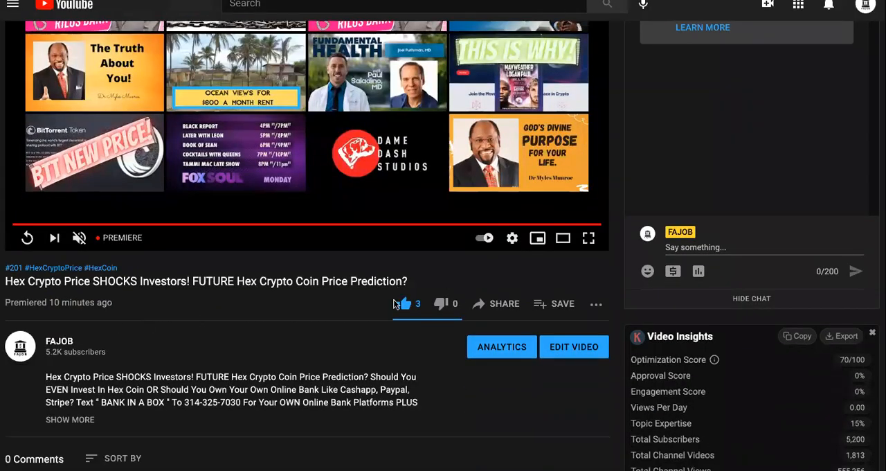
click(404, 303)
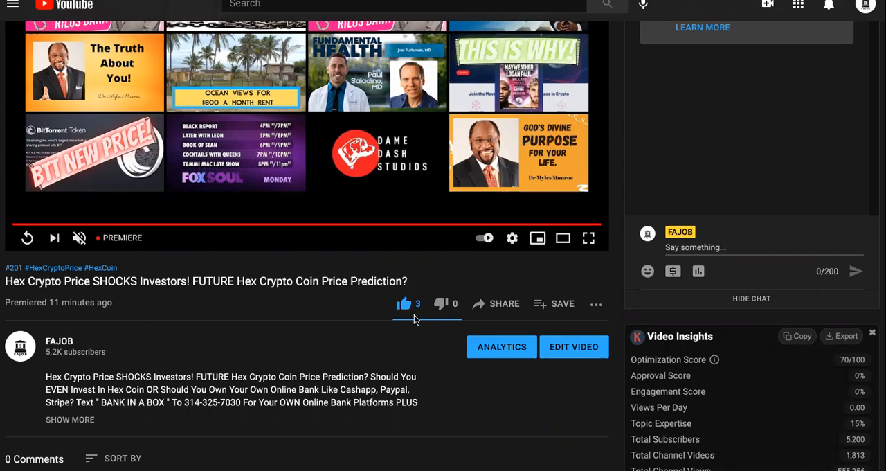
mouse_move(406, 319)
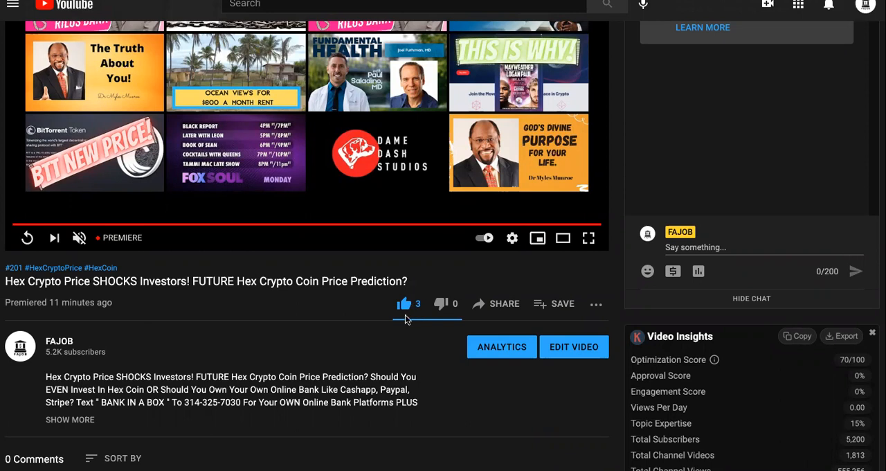
mouse_move(396, 330)
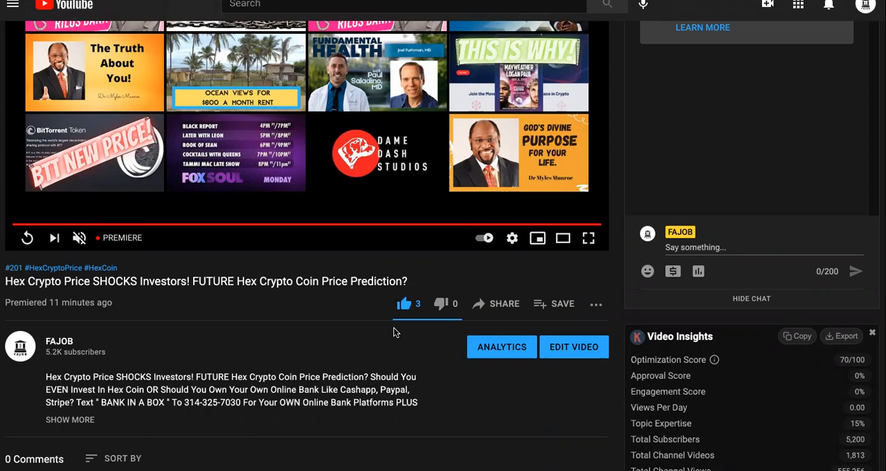
mouse_move(366, 336)
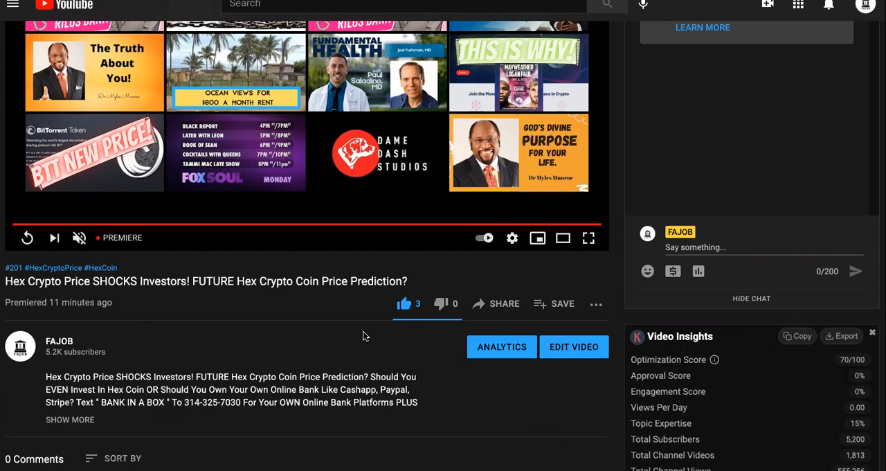